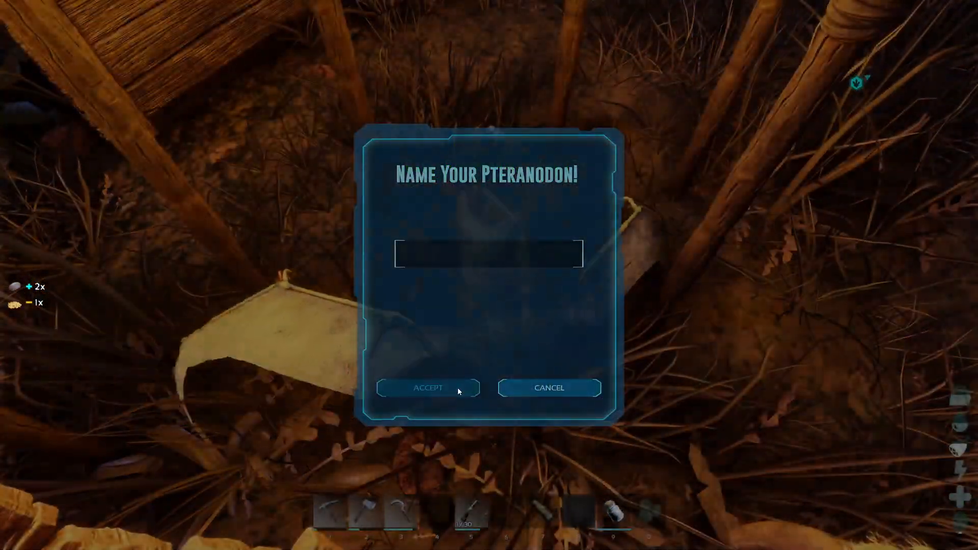
# - Dismiss the Name Your Pteranodon prompt and check the feeding trough's stock
pyautogui.click(428, 387)
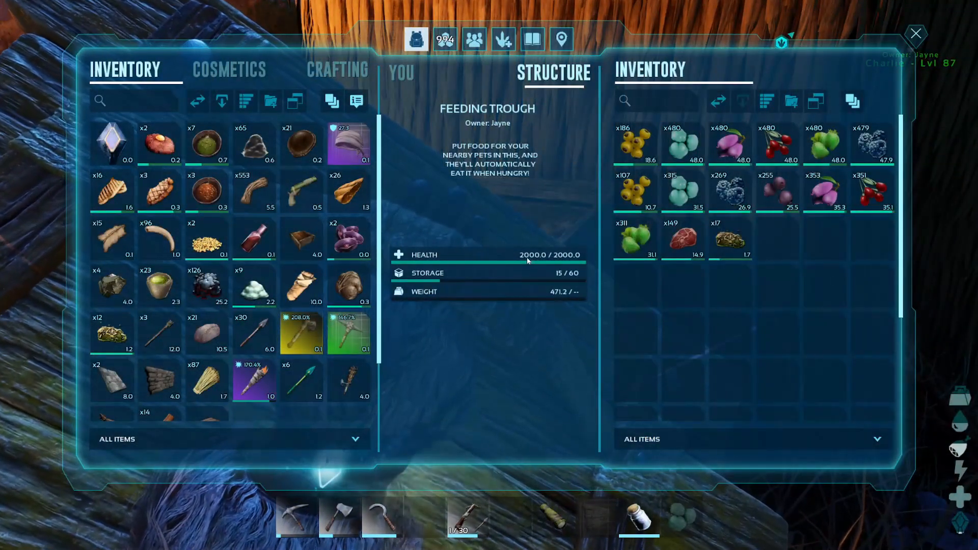
pyautogui.click(914, 33)
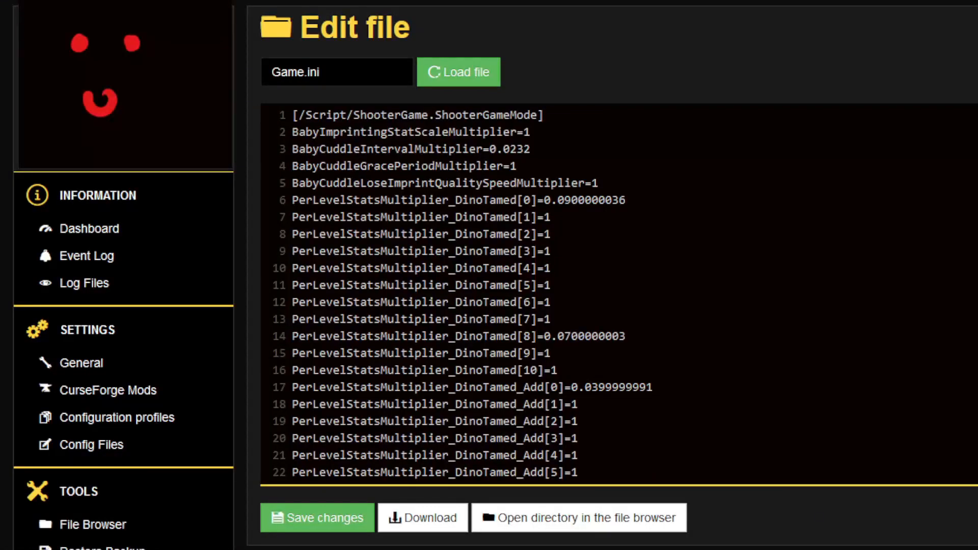
pyautogui.moveTo(755, 60)
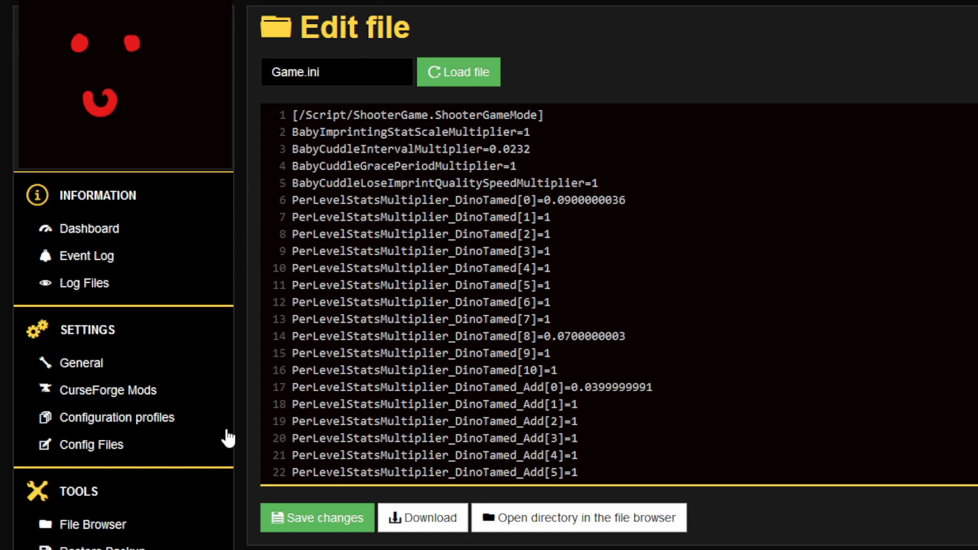
pyautogui.moveTo(91, 444)
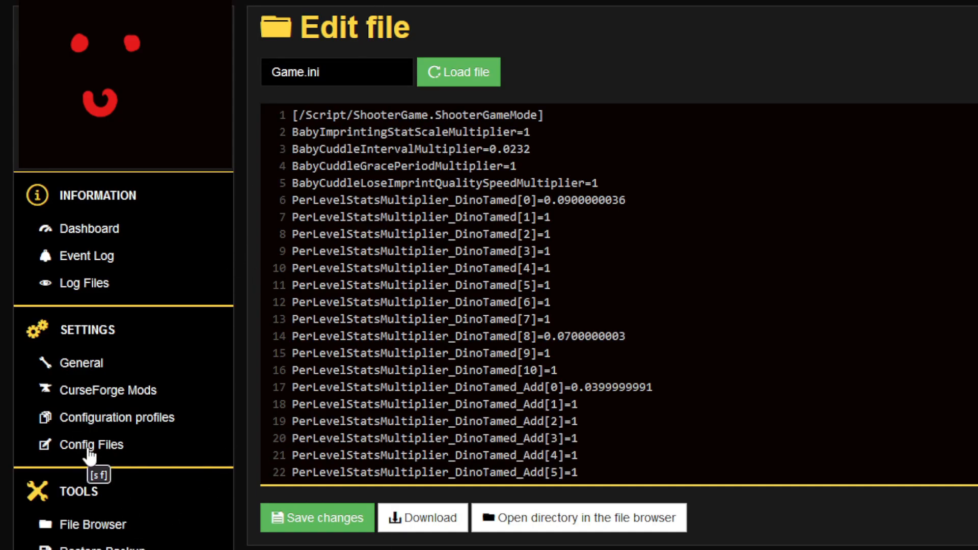
pyautogui.moveTo(249, 106)
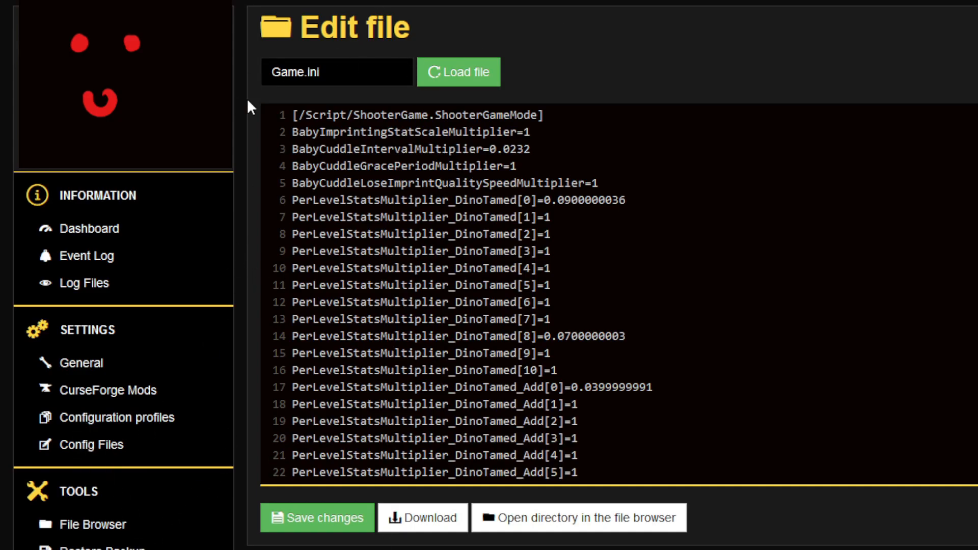
pyautogui.moveTo(153, 479)
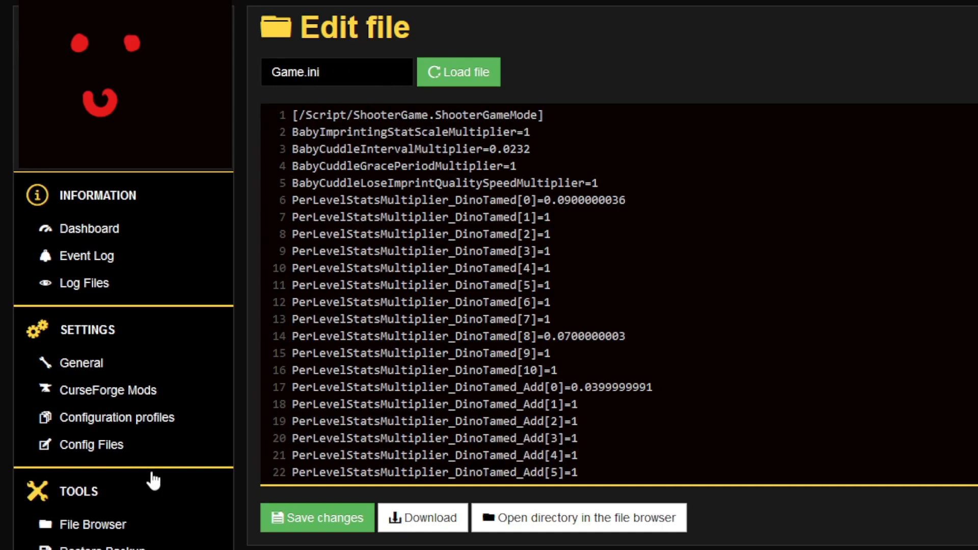
pyautogui.click(579, 518)
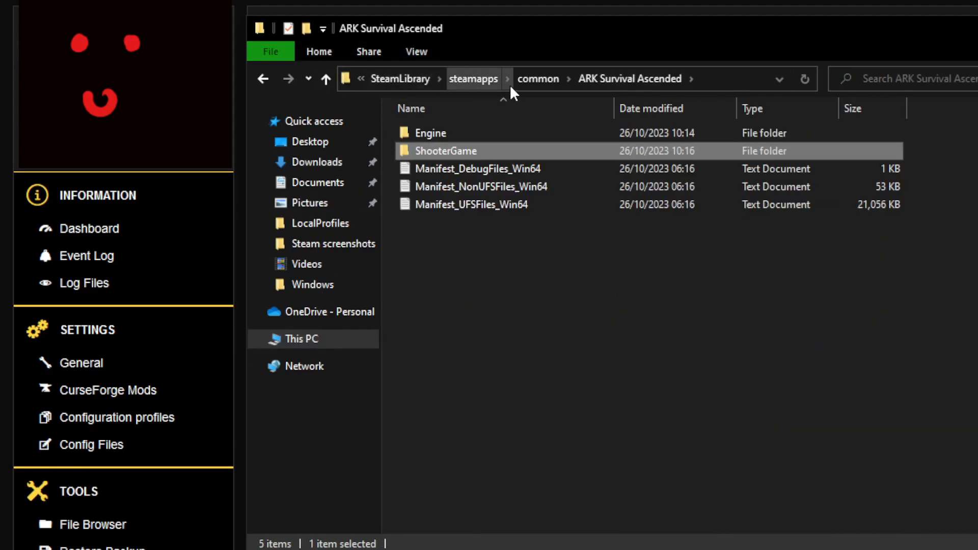
pyautogui.moveTo(553, 78)
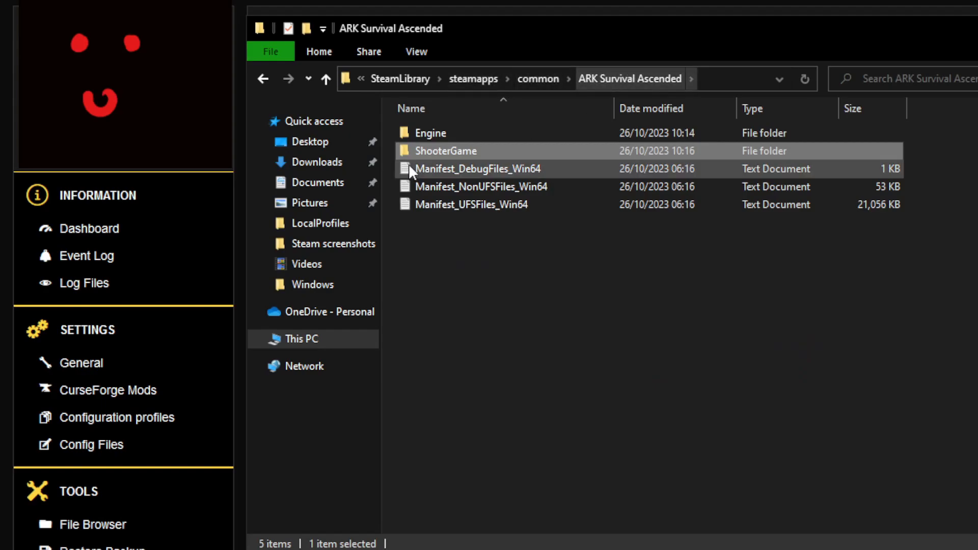
# - Open the local Game.ini from ShooterGame\Saved\Config\Windows in Notepad
pyautogui.doubleClick(445, 150)
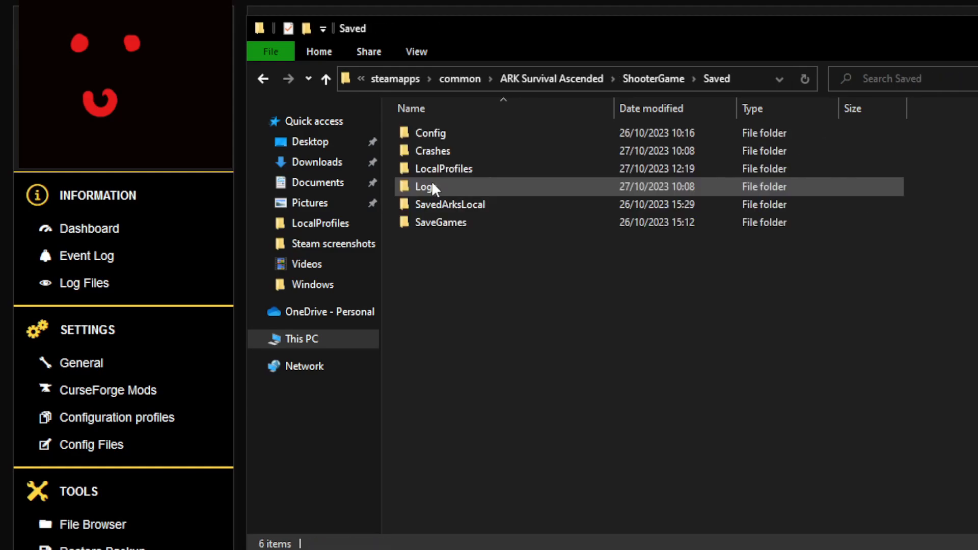
pyautogui.doubleClick(430, 132)
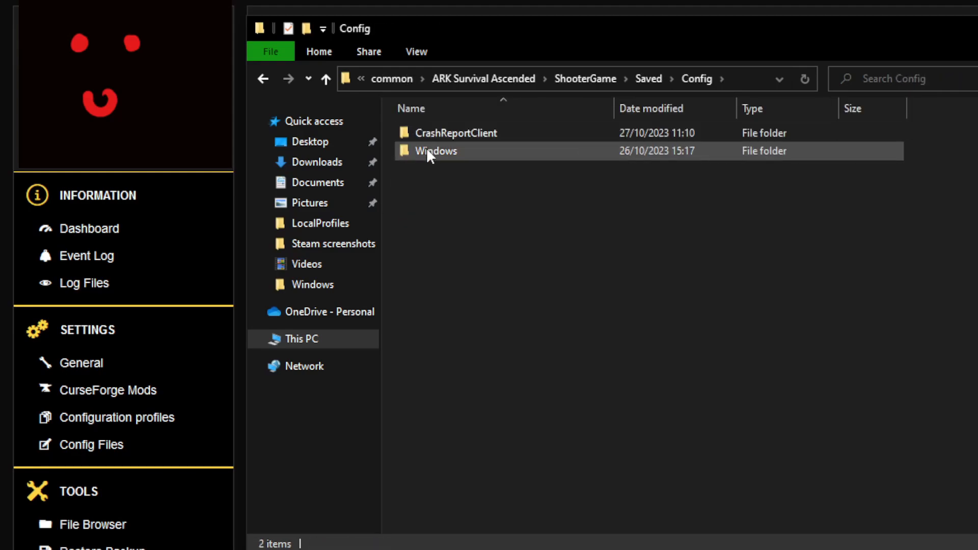
pyautogui.doubleClick(435, 151)
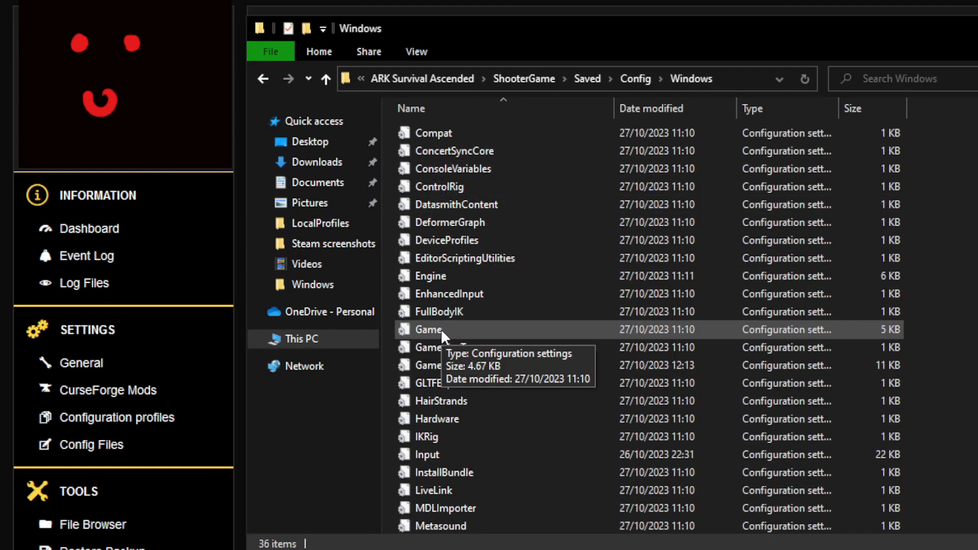
pyautogui.doubleClick(426, 329)
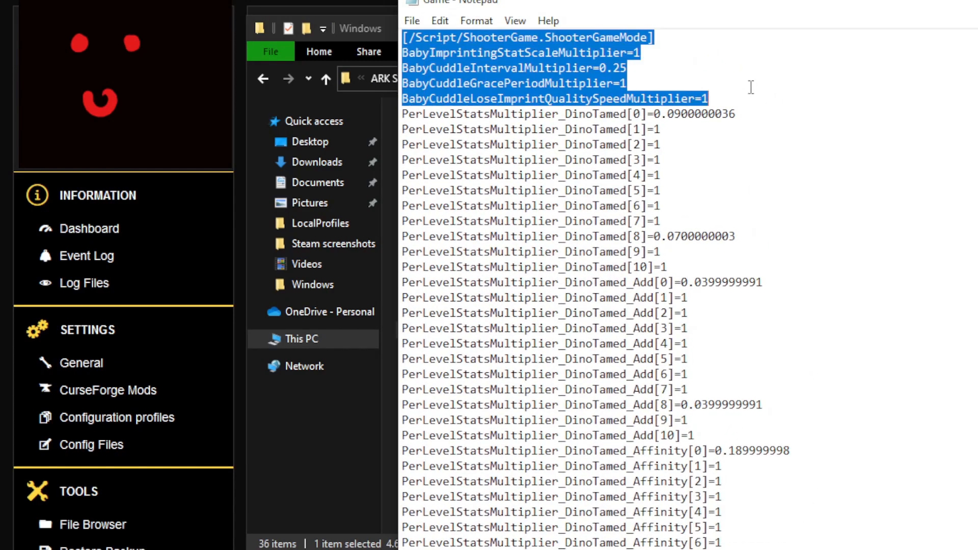
# - Scroll through the local Game.ini to check its end after selecting all for copying
pyautogui.scroll(-3)
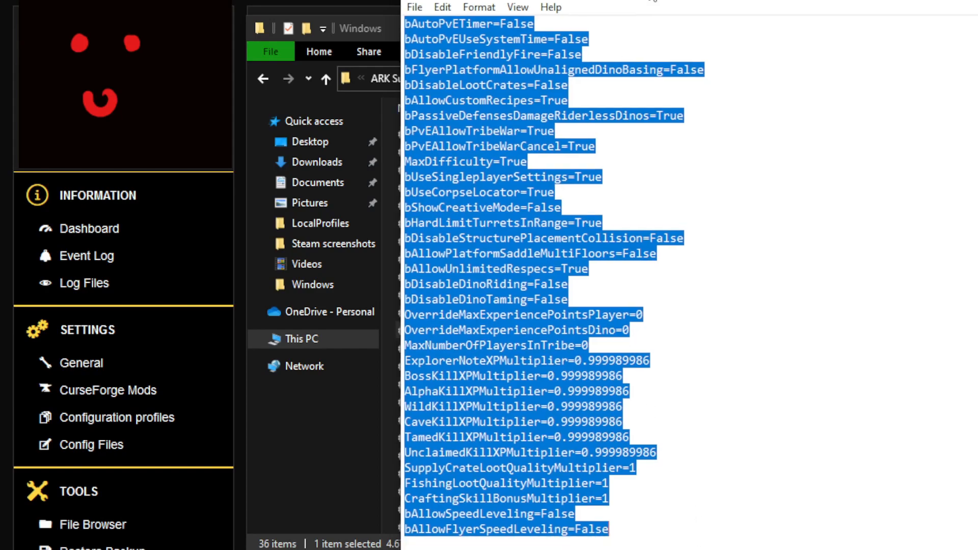
pyautogui.scroll(-3)
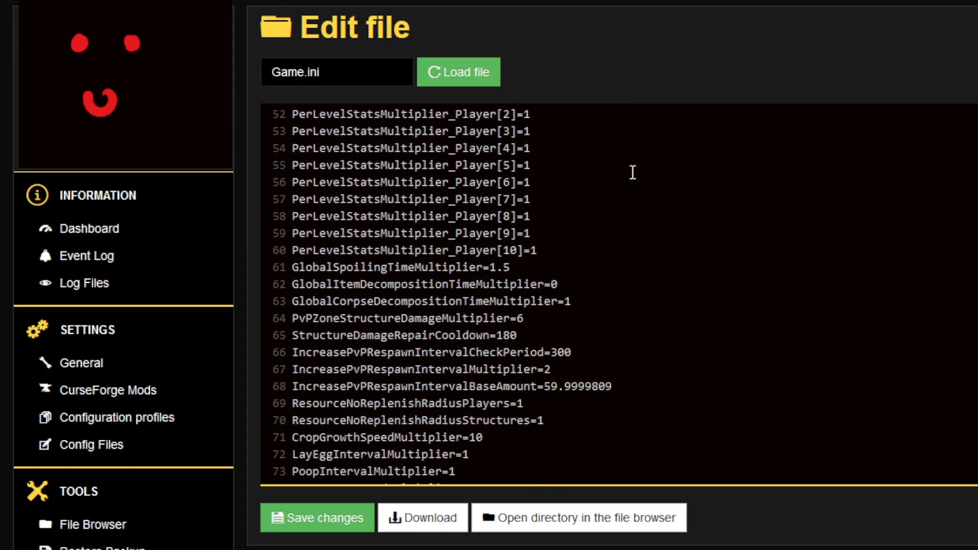
pyautogui.scroll(-3)
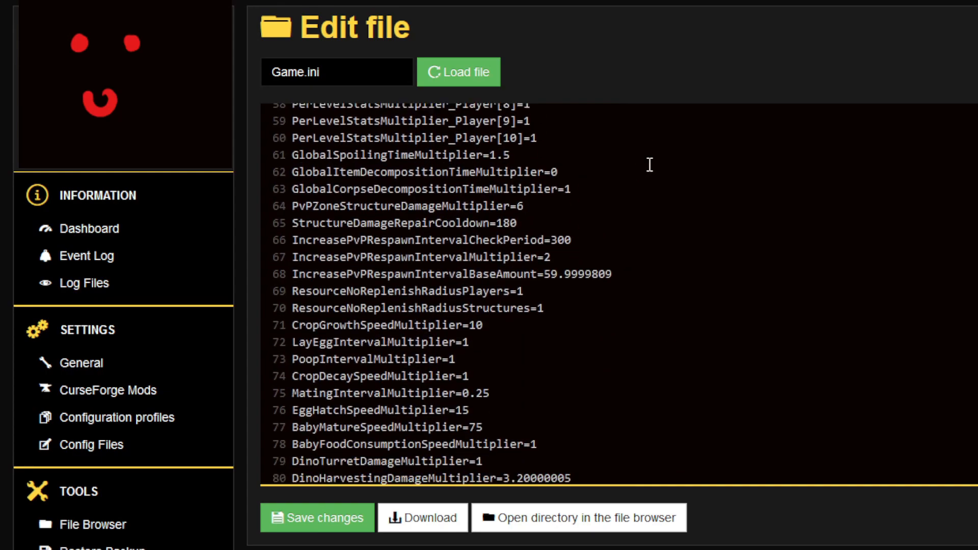
pyautogui.scroll(-3)
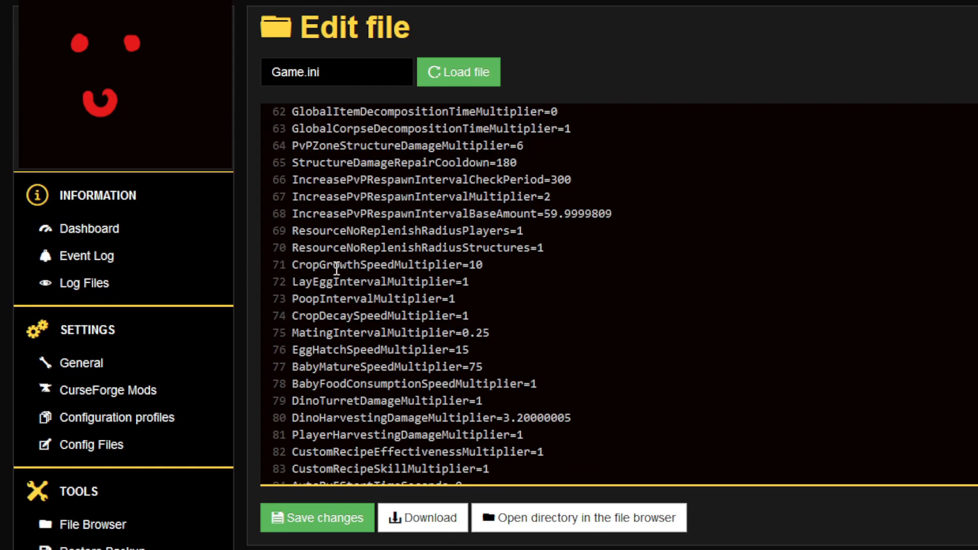
pyautogui.doubleClick(406, 265)
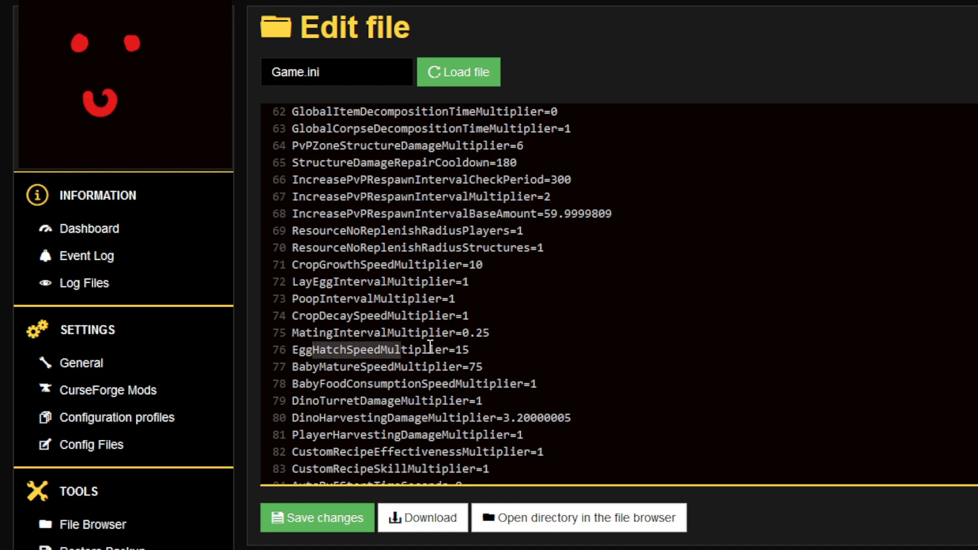
pyautogui.doubleClick(359, 350)
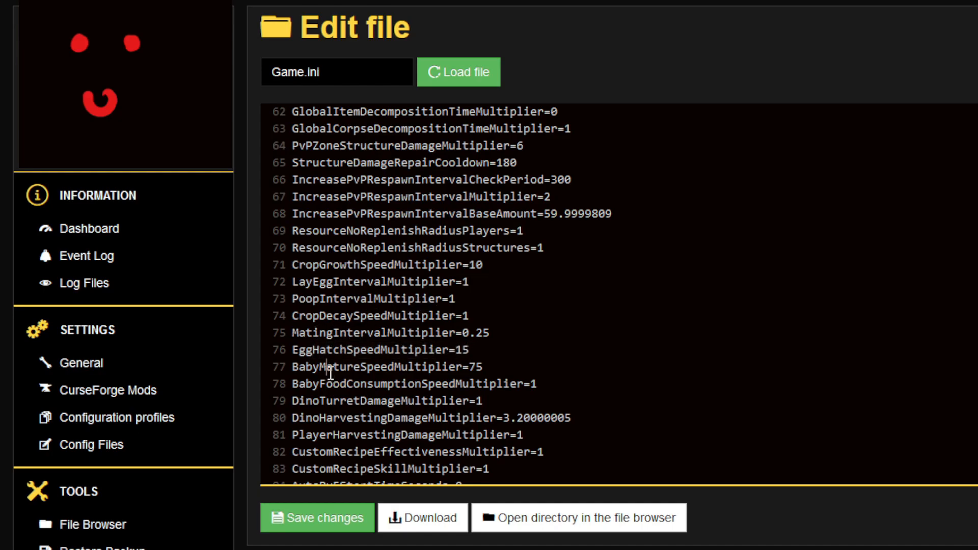
pyautogui.doubleClick(469, 366)
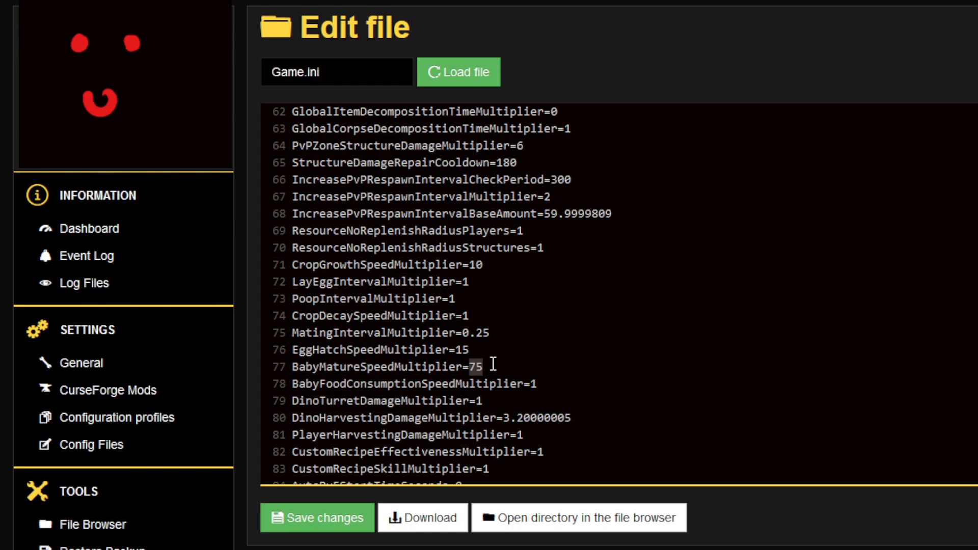
pyautogui.scroll(-3)
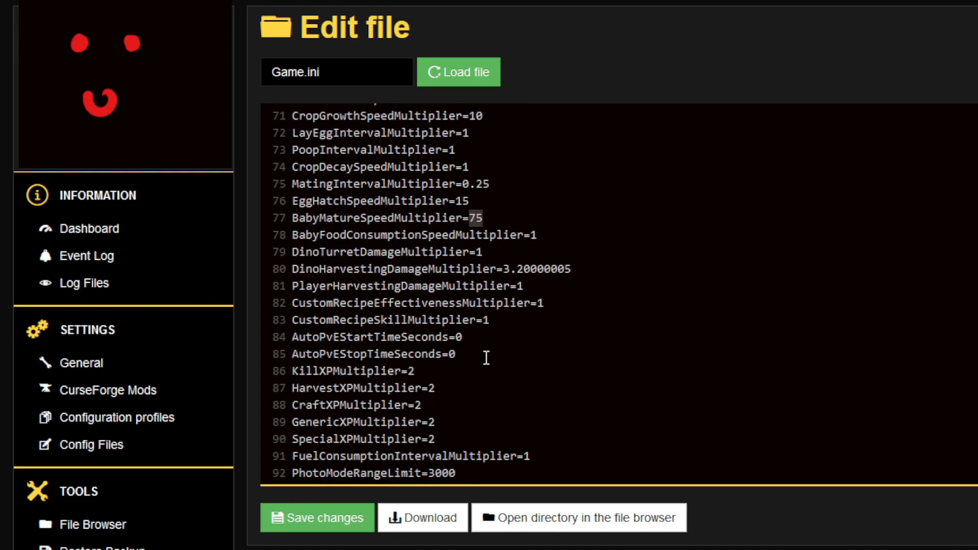
pyautogui.scroll(-3)
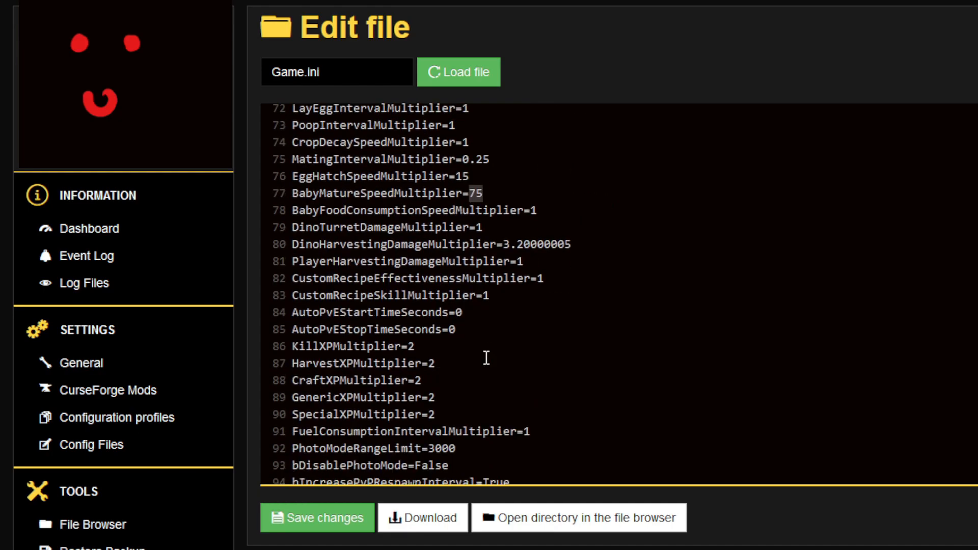
pyautogui.moveTo(469, 373)
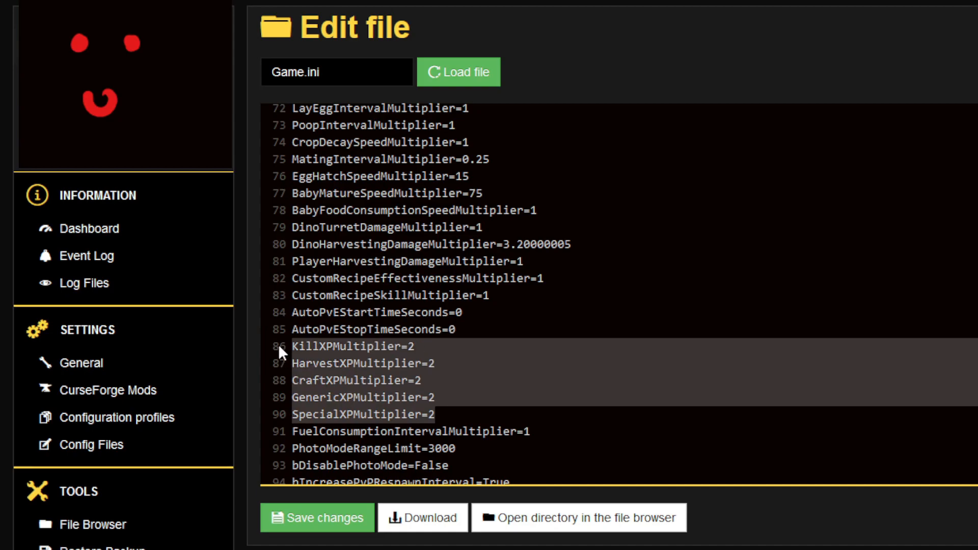
pyautogui.scroll(-3)
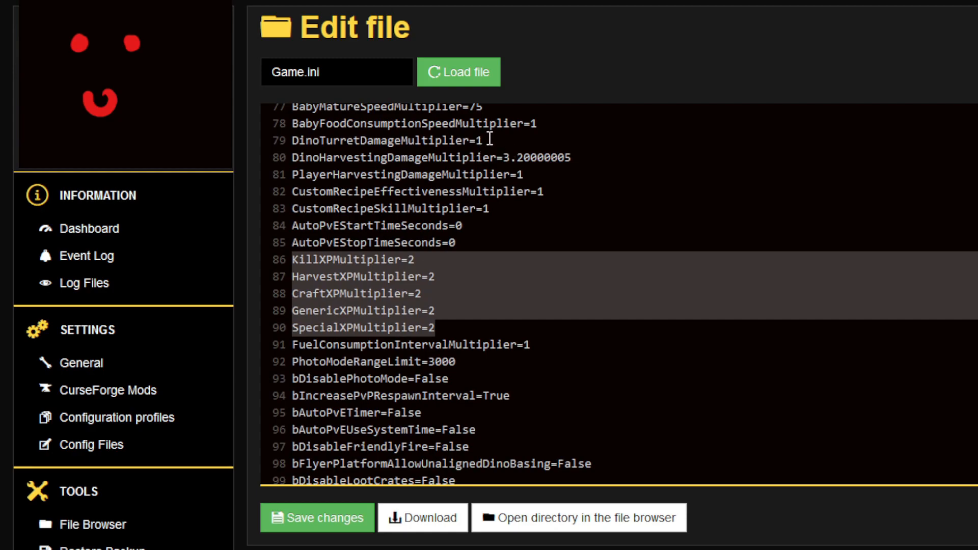
pyautogui.click(450, 124)
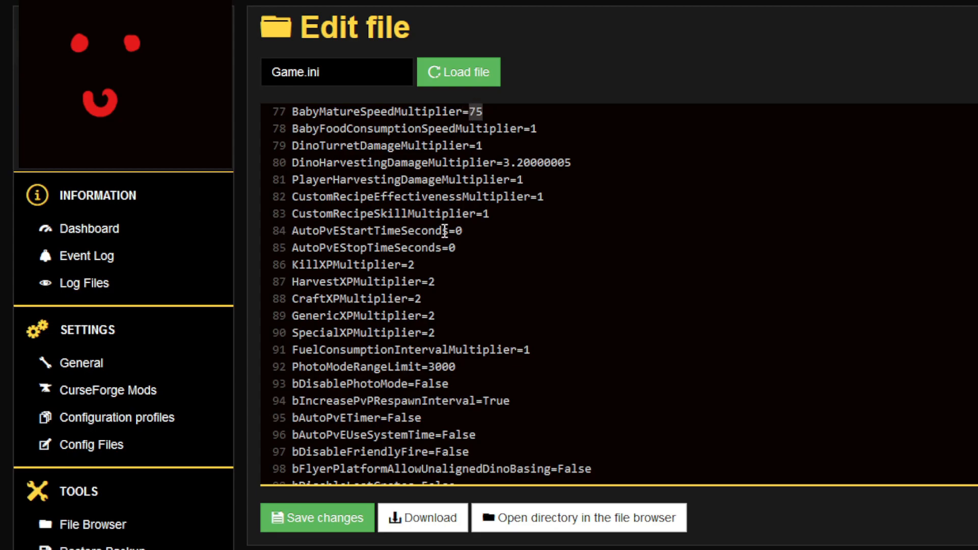
pyautogui.scroll(-3)
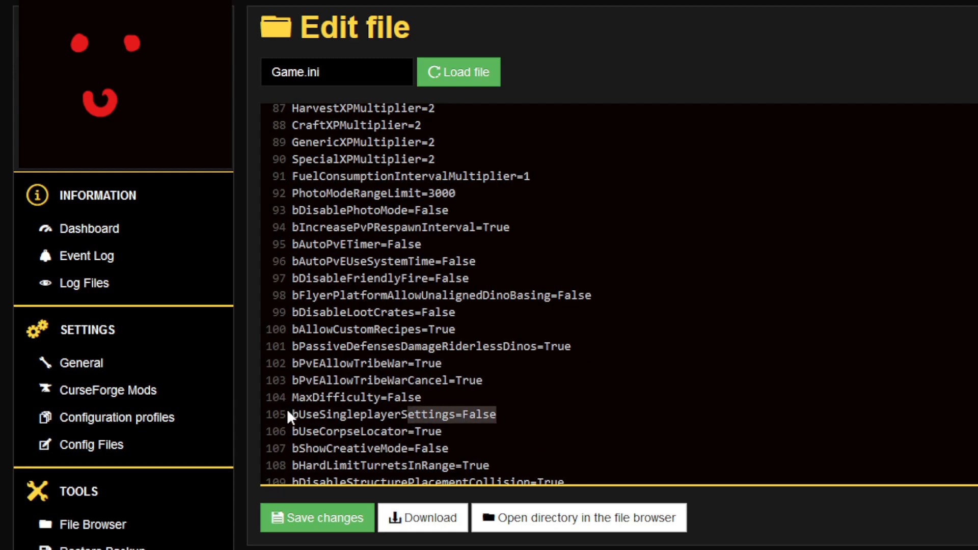
pyautogui.click(497, 414)
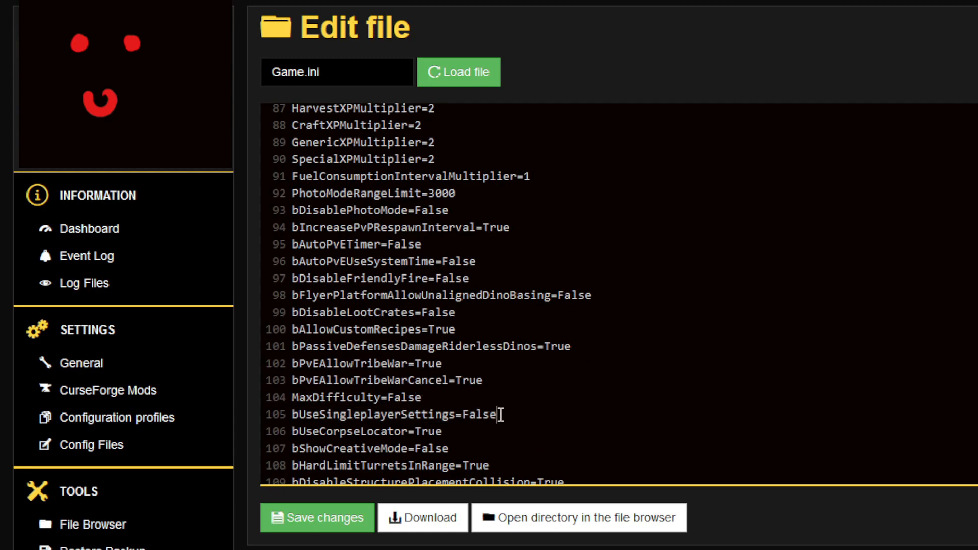
pyautogui.doubleClick(476, 415)
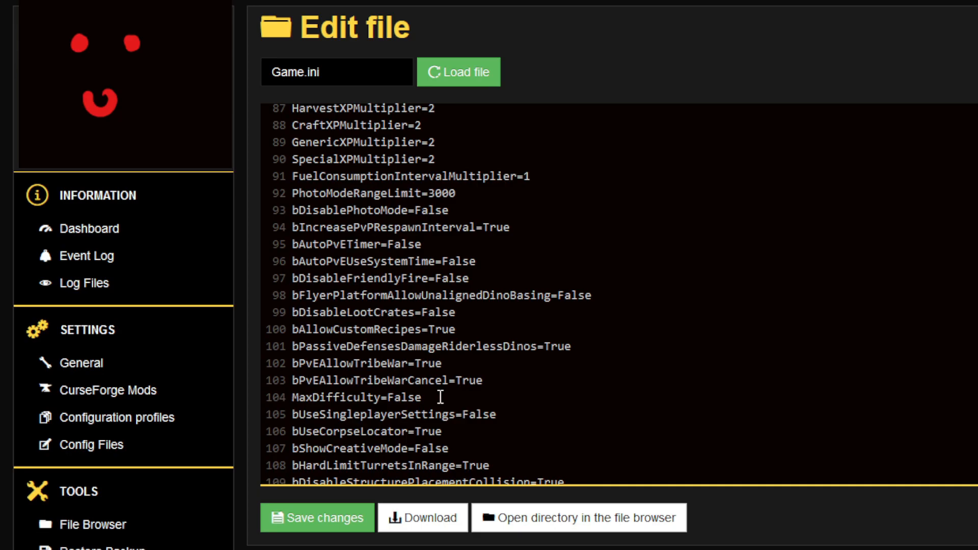
pyautogui.click(424, 398)
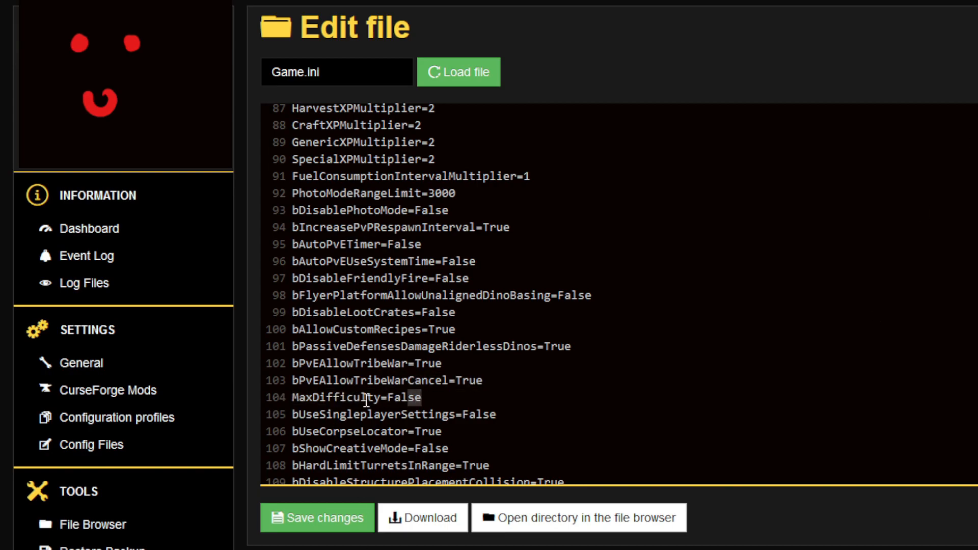
pyautogui.doubleClick(347, 398)
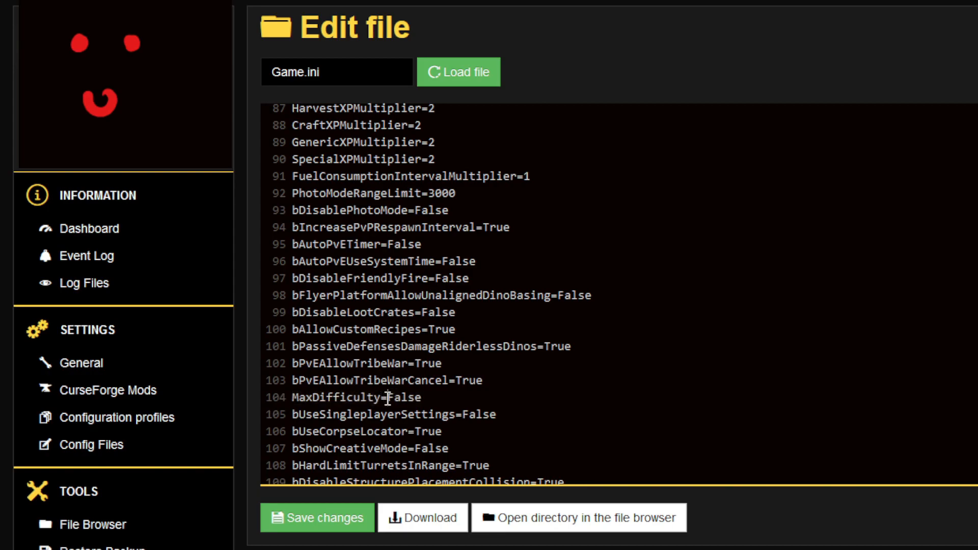
pyautogui.doubleClick(405, 398)
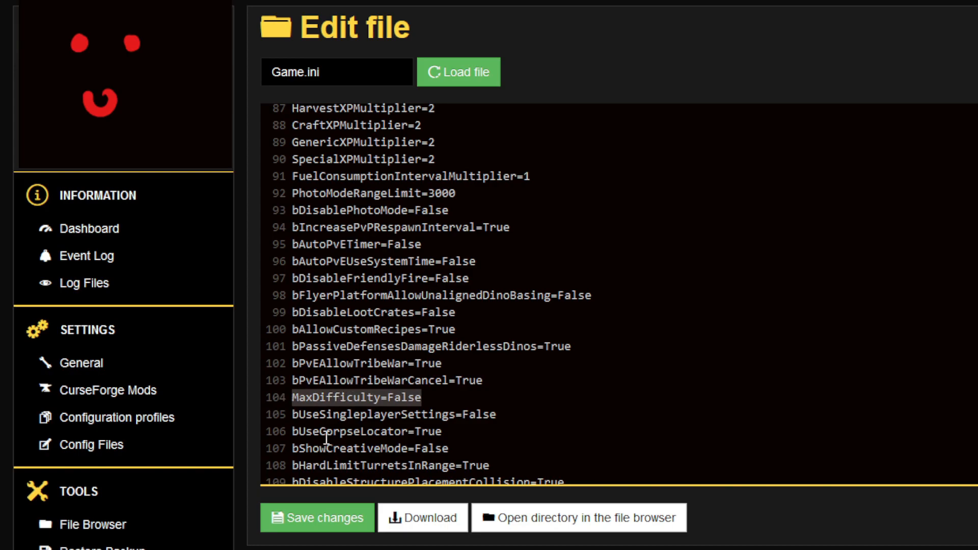
pyautogui.scroll(-3)
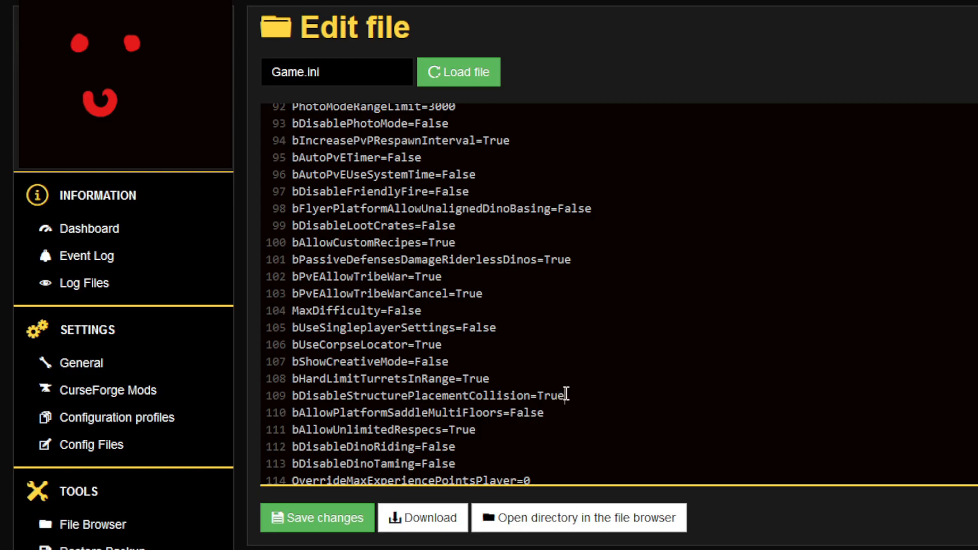
pyautogui.doubleClick(551, 395)
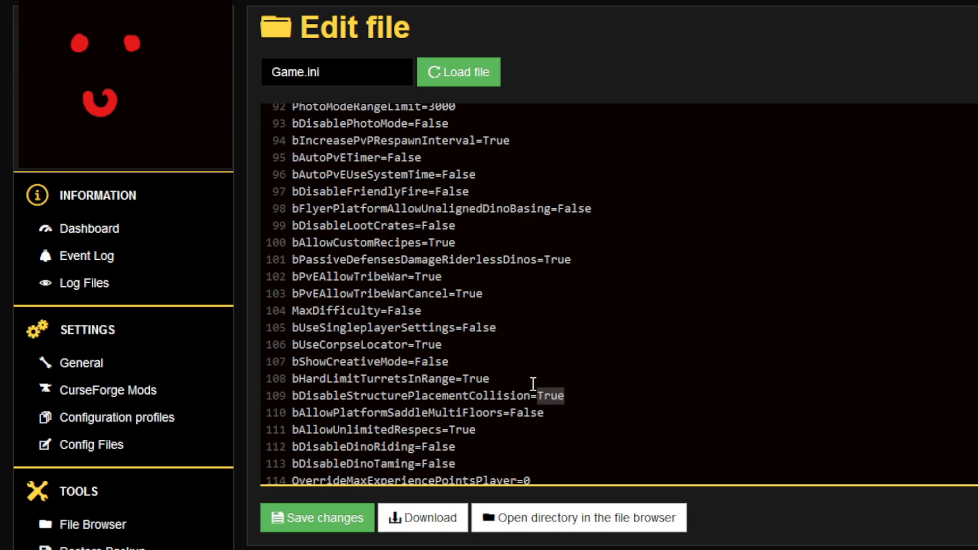
pyautogui.moveTo(523, 341)
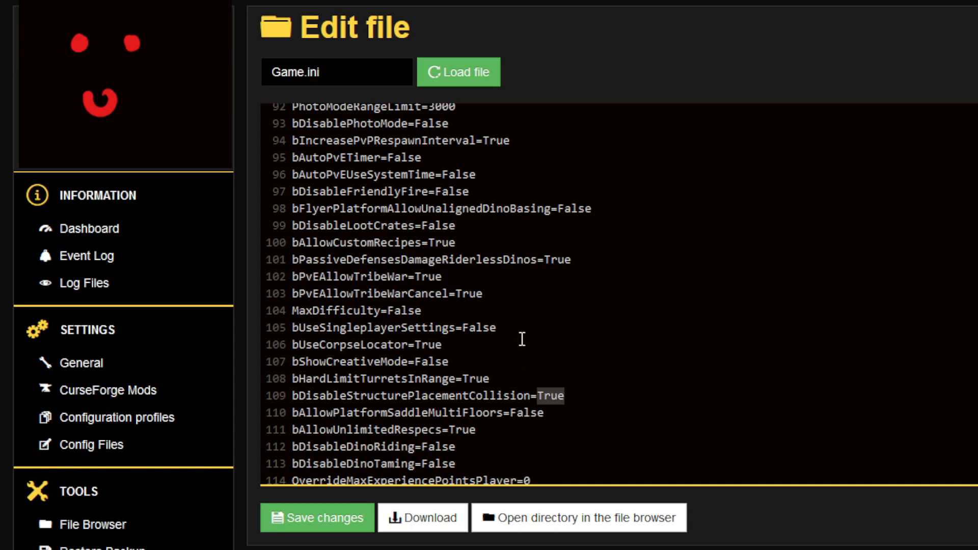
pyautogui.moveTo(524, 331)
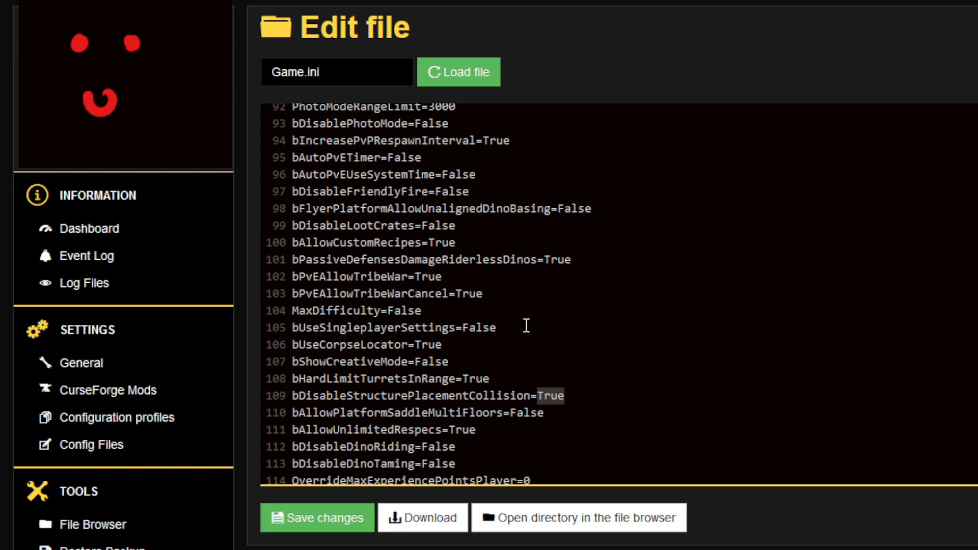
pyautogui.scroll(-3)
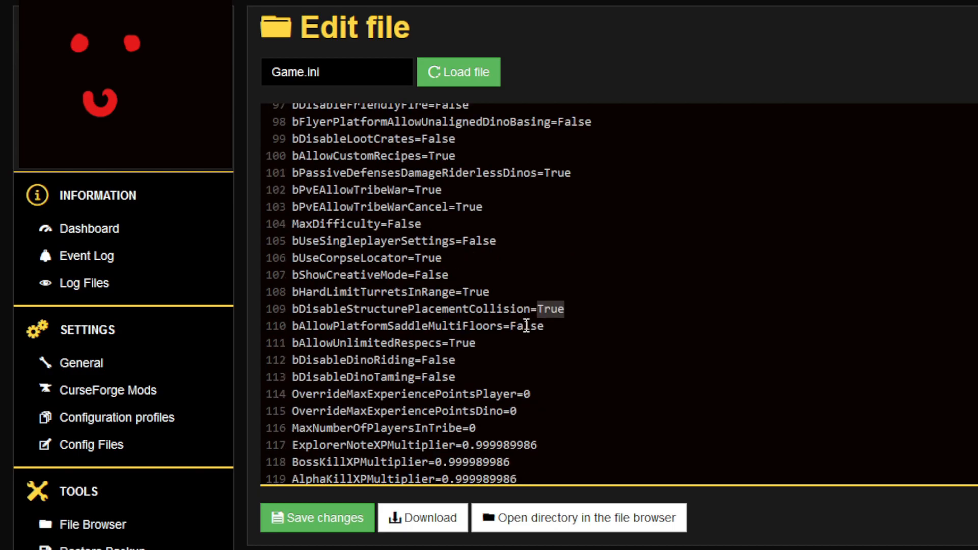
pyautogui.scroll(-3)
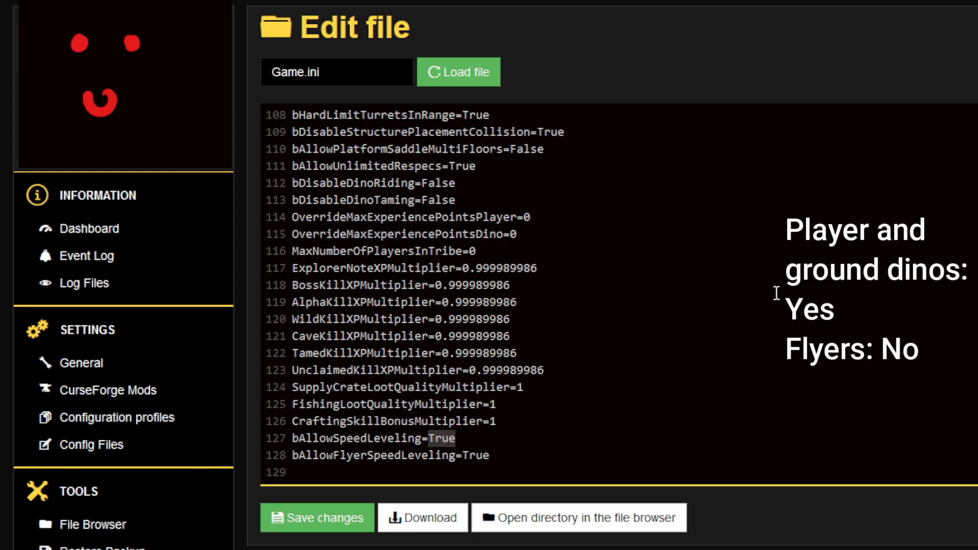
pyautogui.moveTo(889, 208)
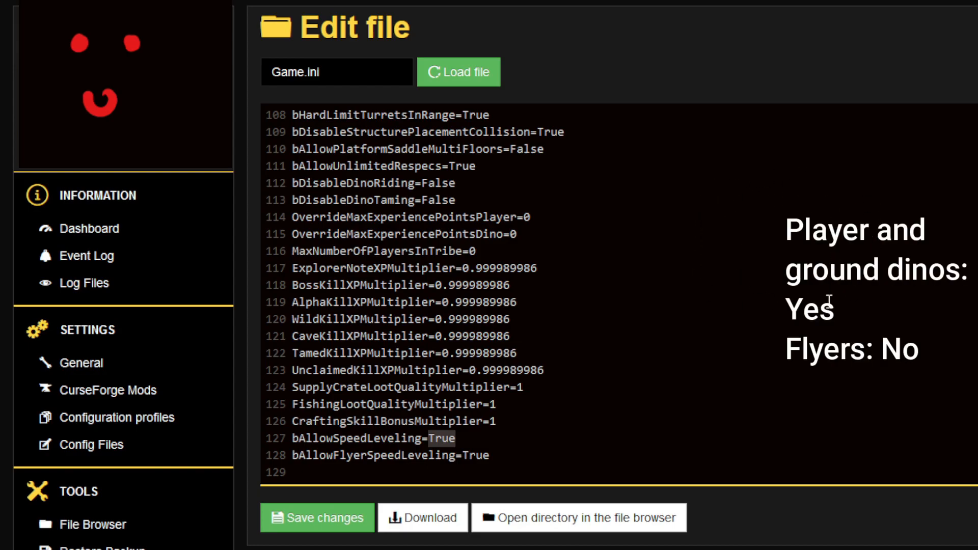
# - Load GameUserSettings.ini in the panel editor and reach the taming/harvest/XP multiplier lines
pyautogui.click(336, 71)
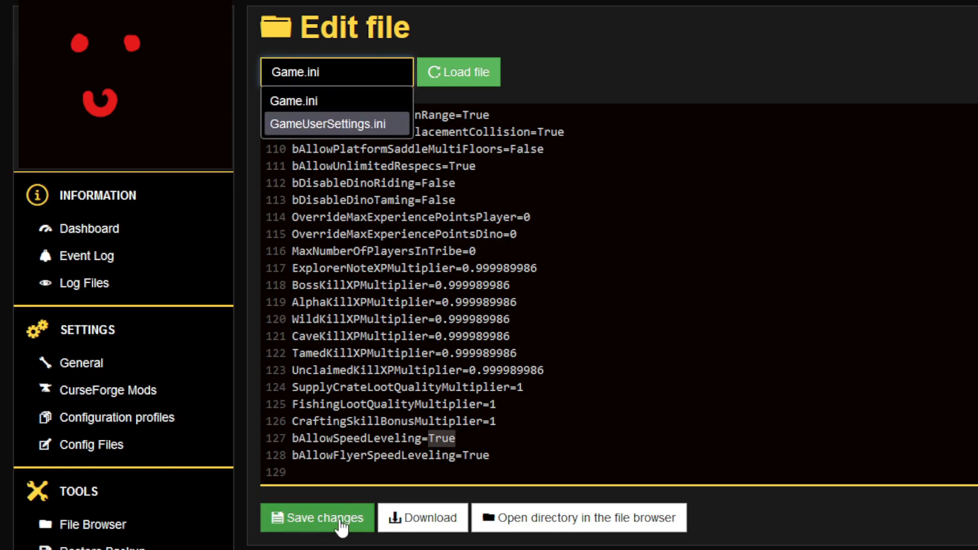
pyautogui.click(335, 123)
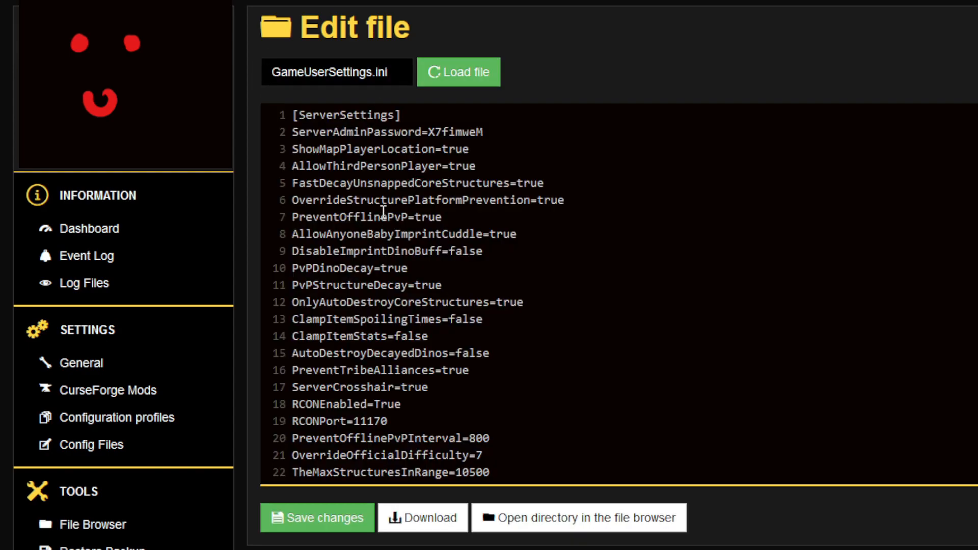
pyautogui.scroll(-3)
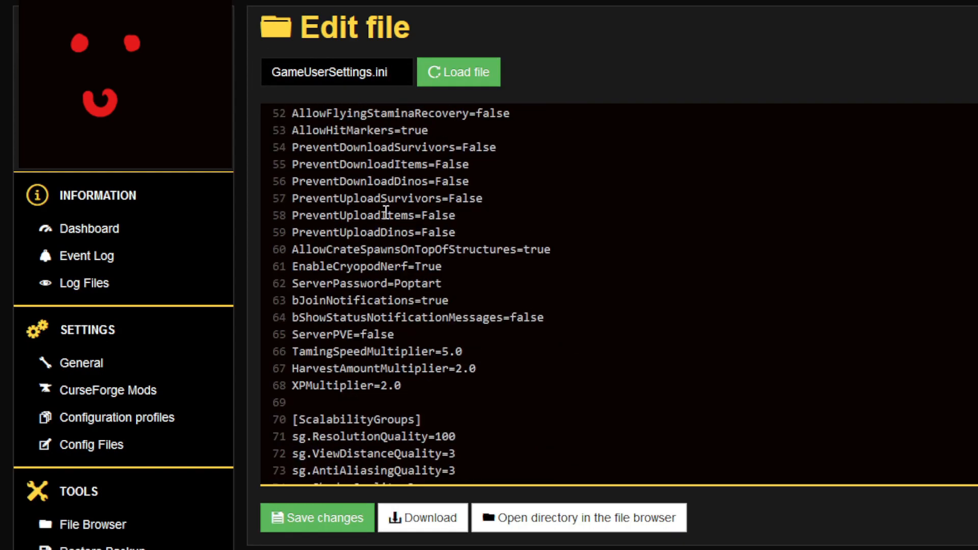
pyautogui.scroll(-3)
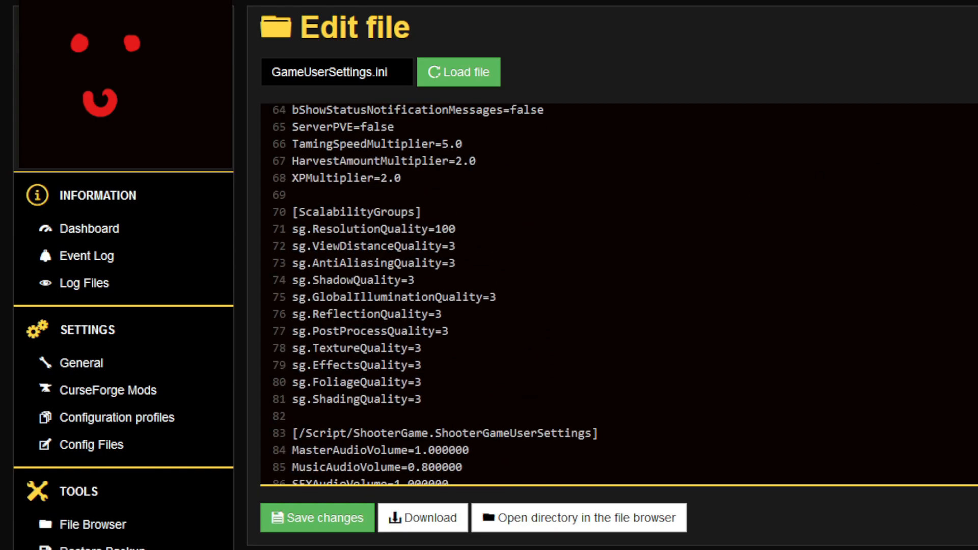
pyautogui.moveTo(279, 181)
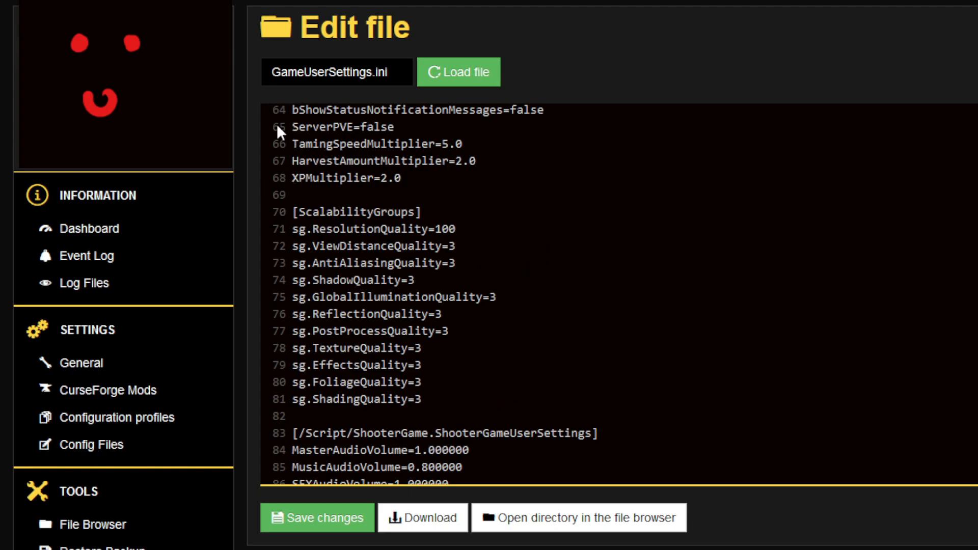
pyautogui.moveTo(277, 145)
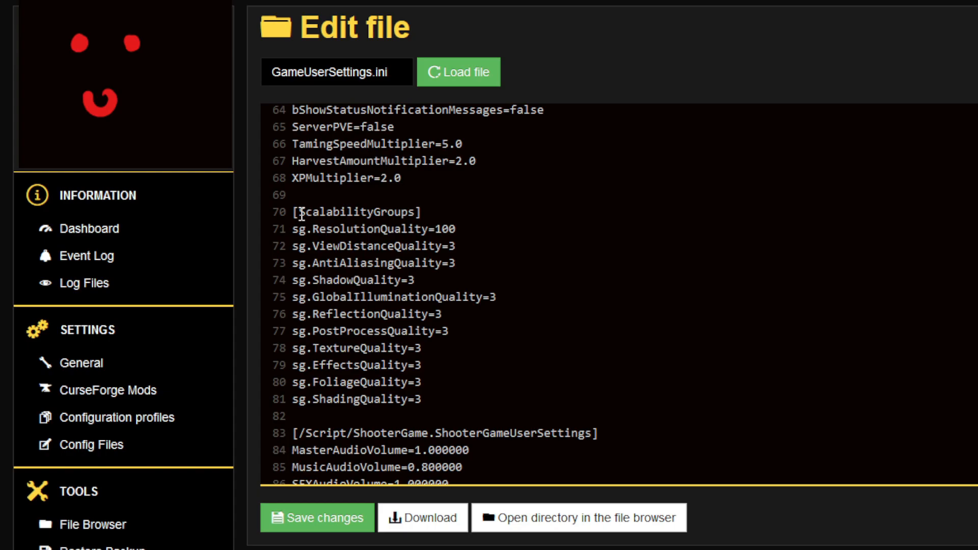
pyautogui.moveTo(320, 229)
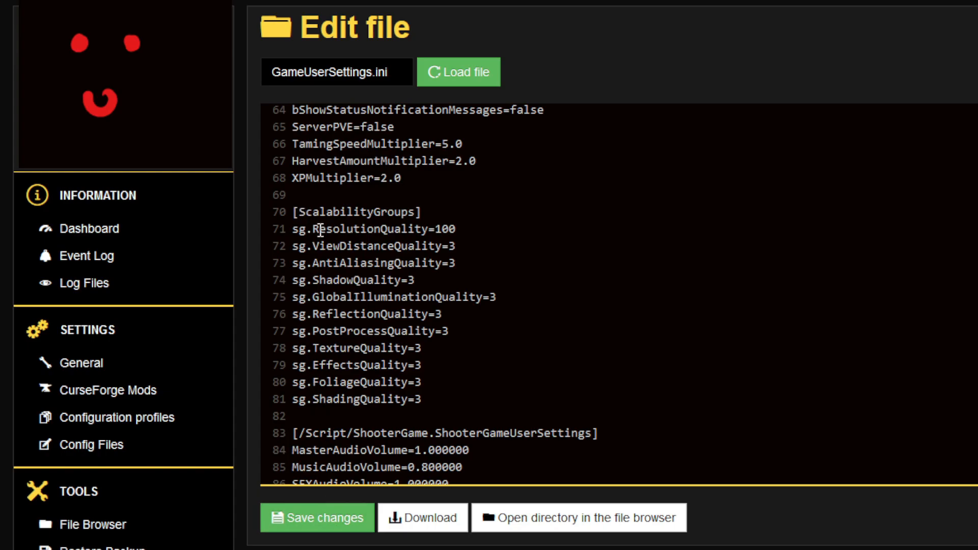
# - Select the multiplier value in GameUserSettings.ini for editing
pyautogui.click(302, 190)
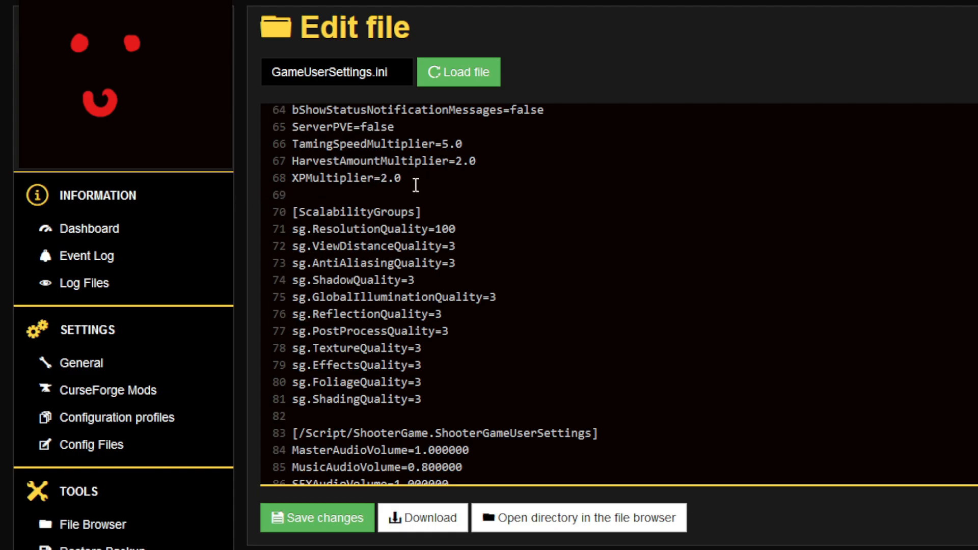
pyautogui.doubleClick(347, 177)
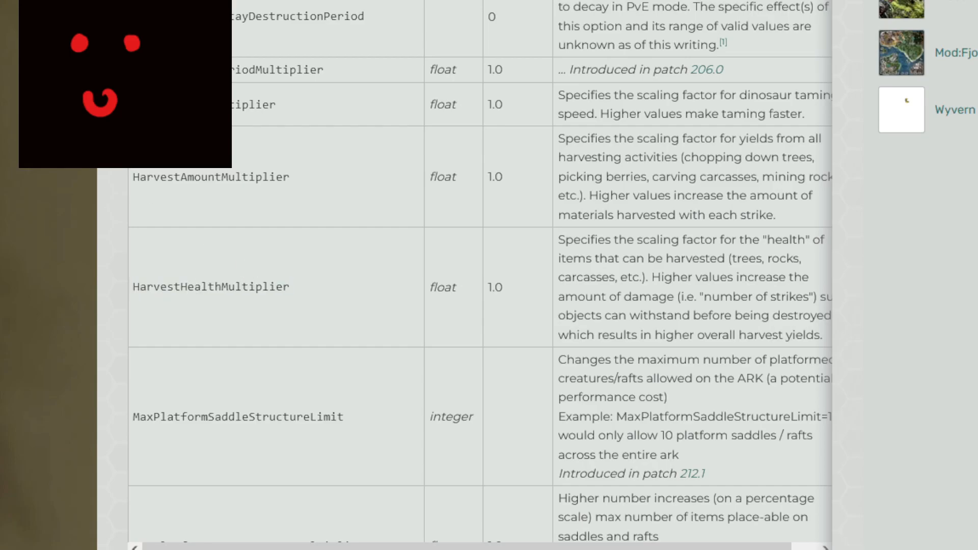
pyautogui.moveTo(307, 175)
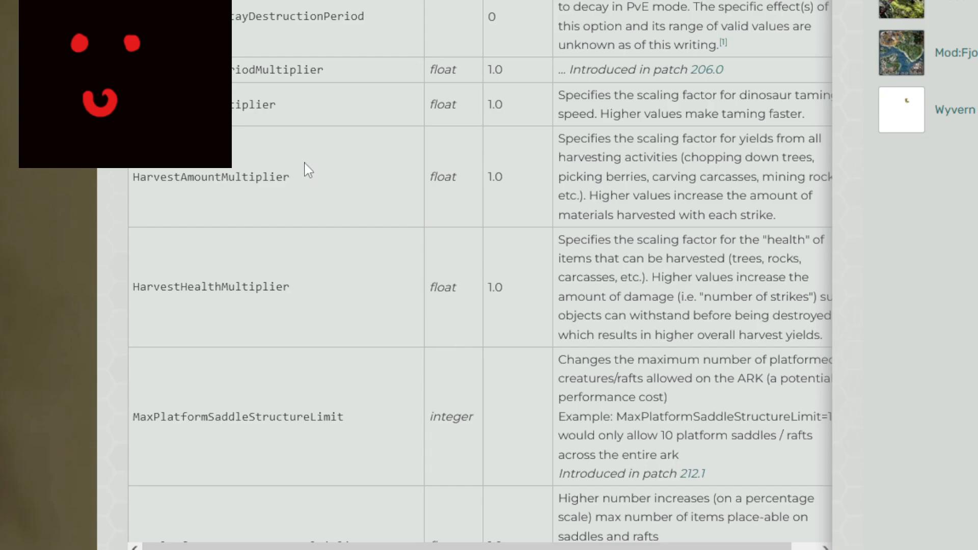
pyautogui.moveTo(302, 185)
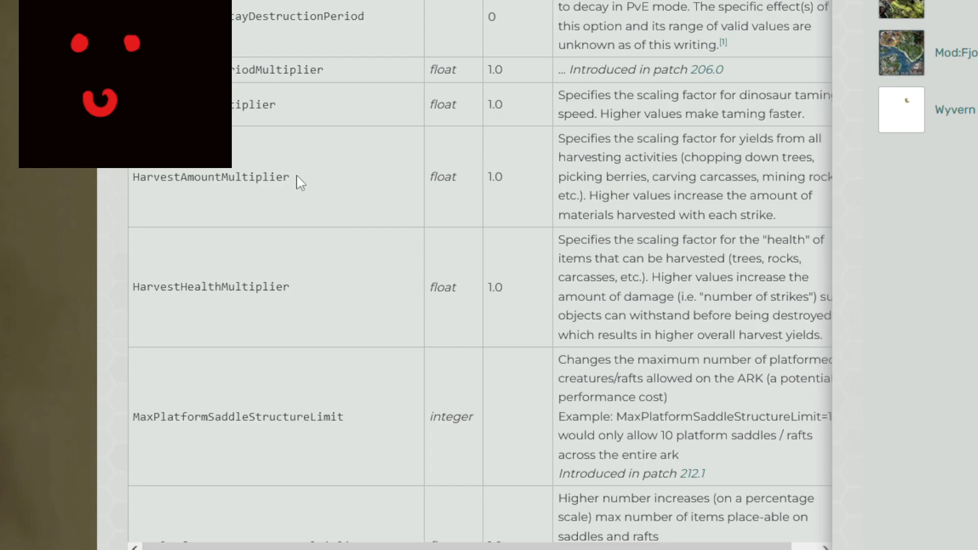
# - Scroll the wiki server settings table past taming and harvest multipliers to the resistance entries
pyautogui.scroll(-3)
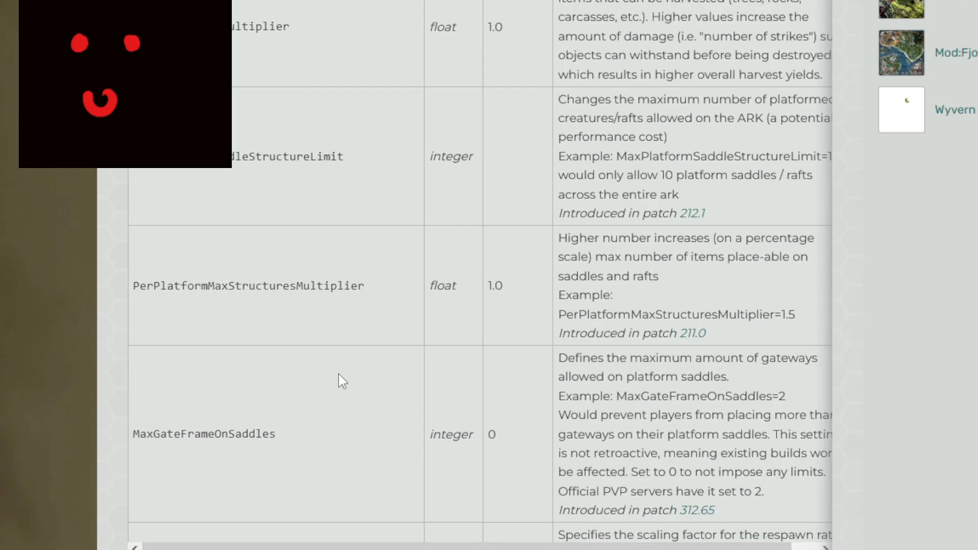
pyautogui.scroll(-3)
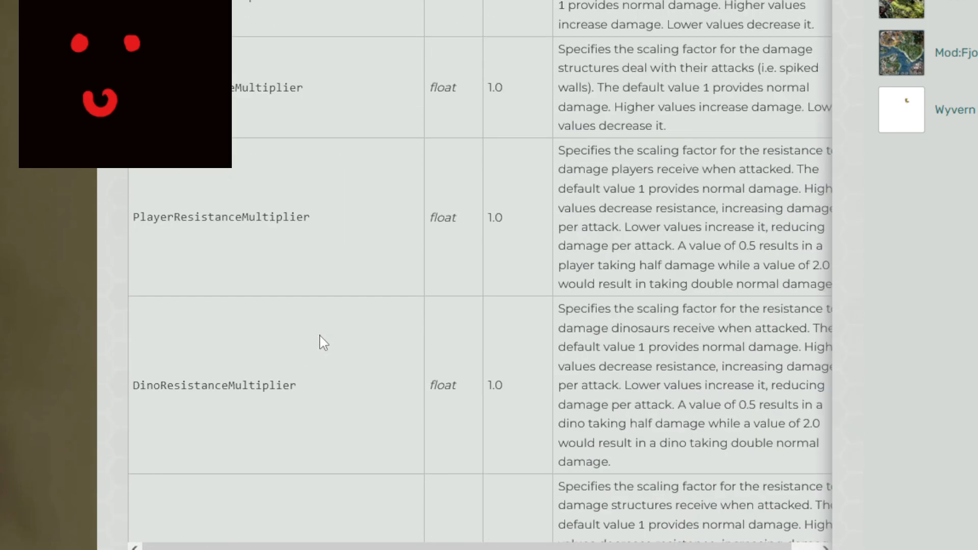
pyautogui.moveTo(371, 221)
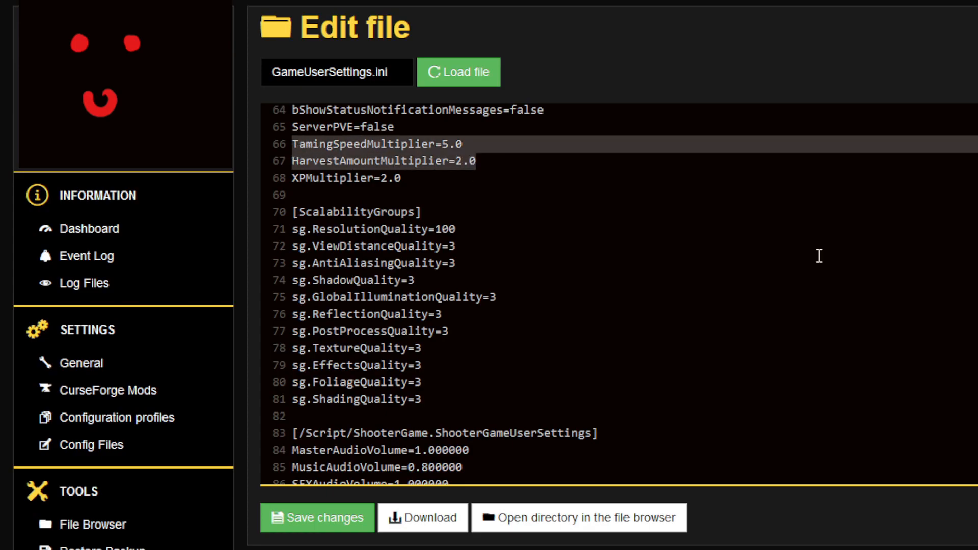
pyautogui.moveTo(660, 196)
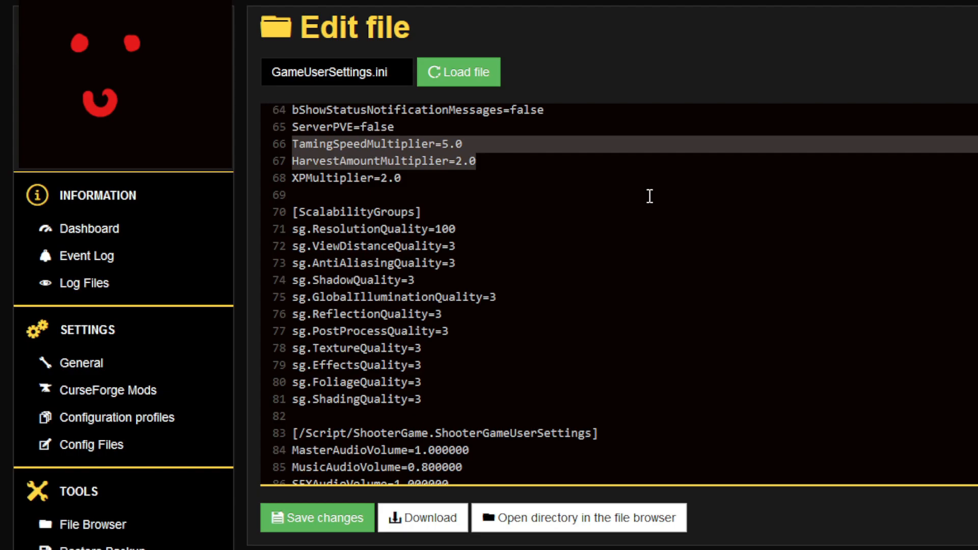
pyautogui.moveTo(649, 194)
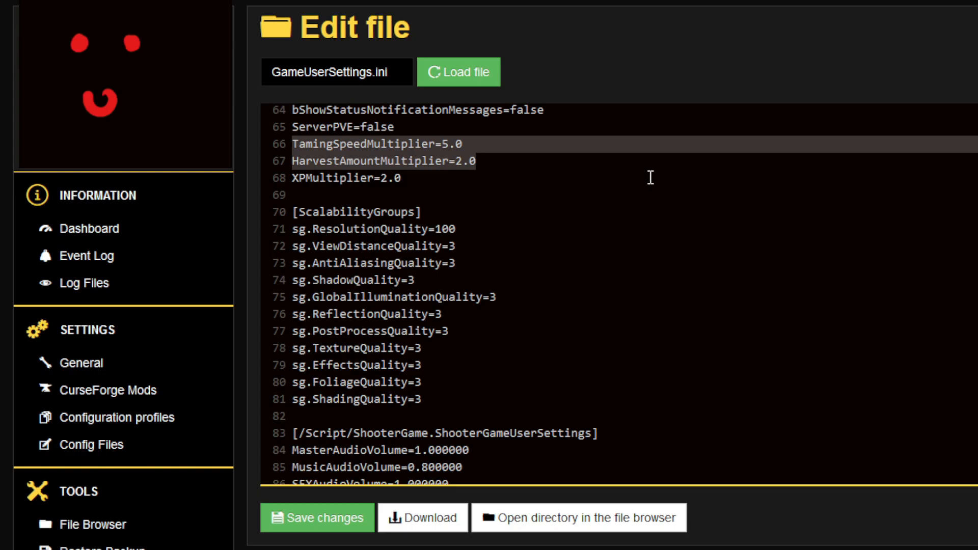
pyautogui.moveTo(632, 187)
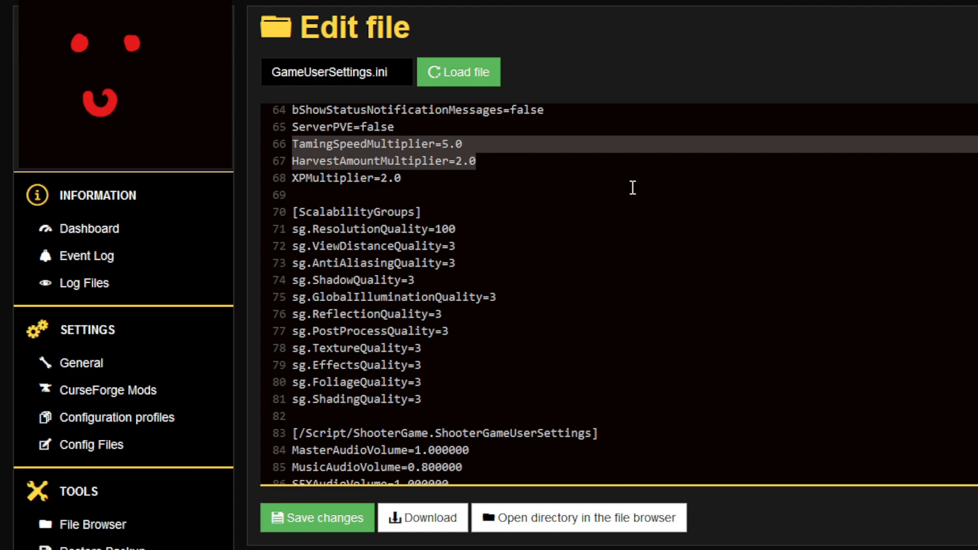
pyautogui.moveTo(629, 206)
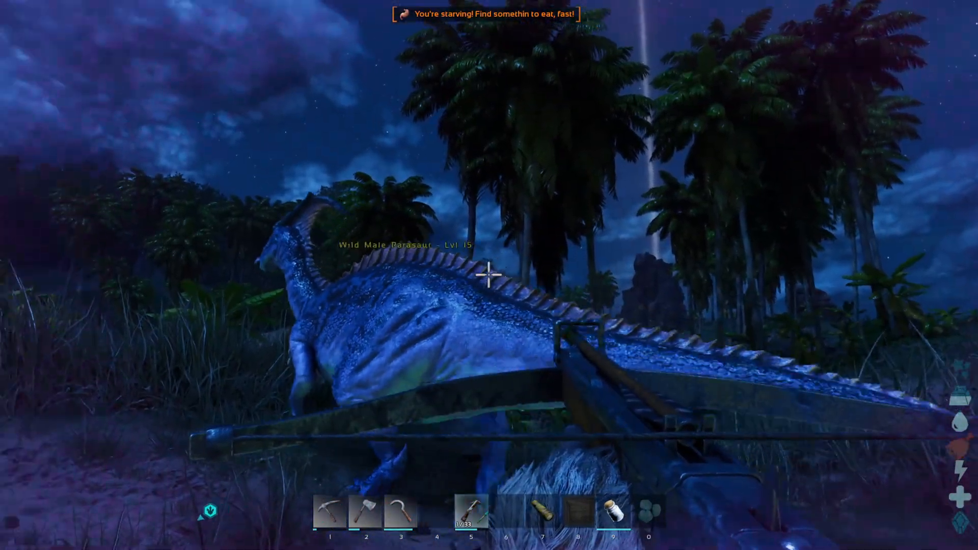
pyautogui.moveTo(489, 275)
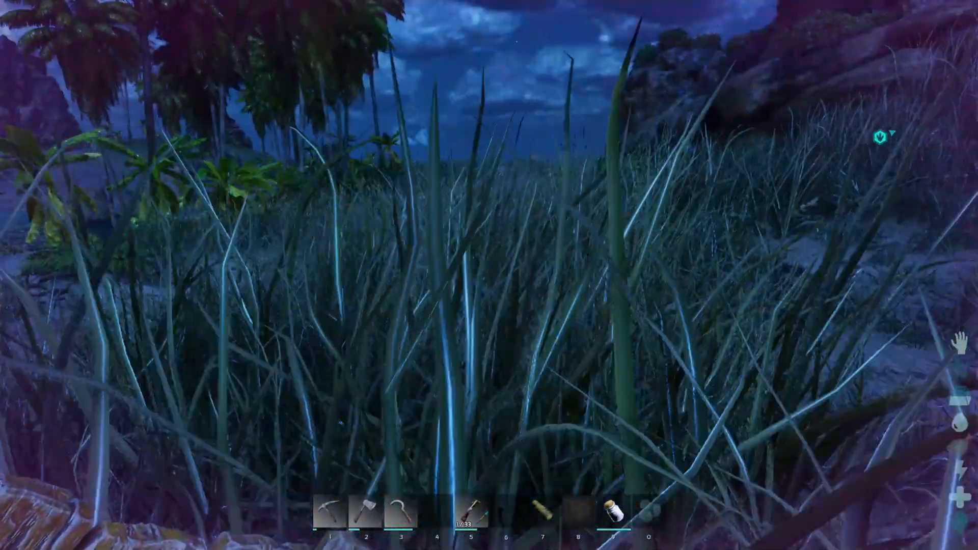
pyautogui.press('i')
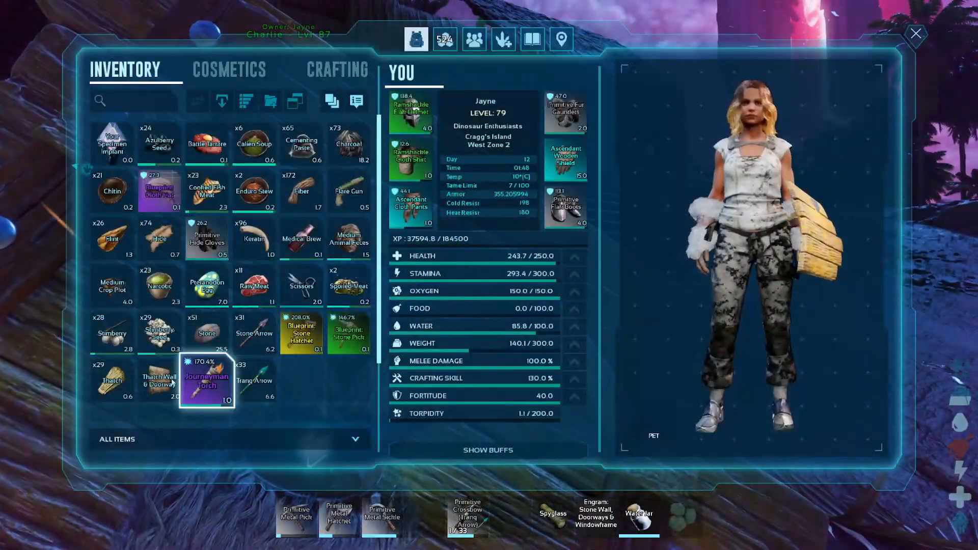
pyautogui.click(915, 33)
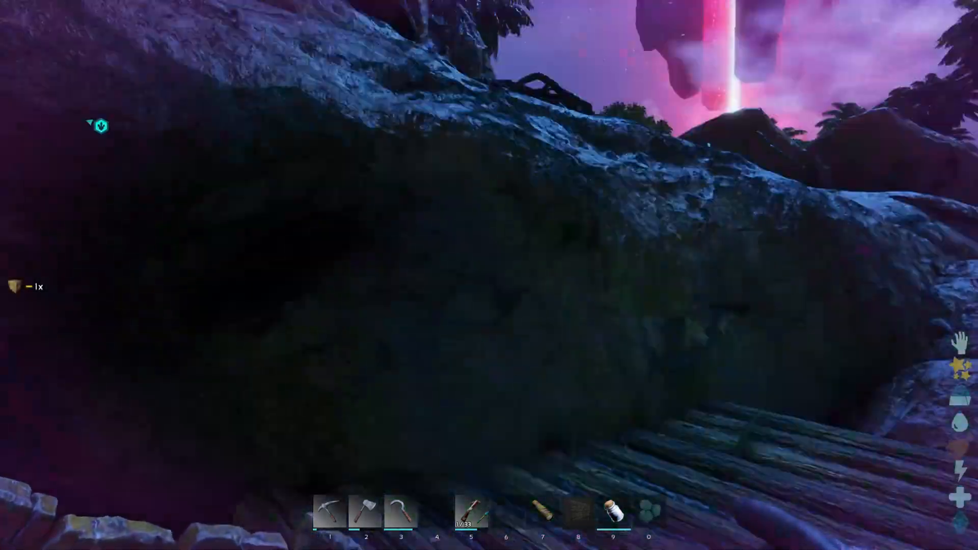
pyautogui.press('i')
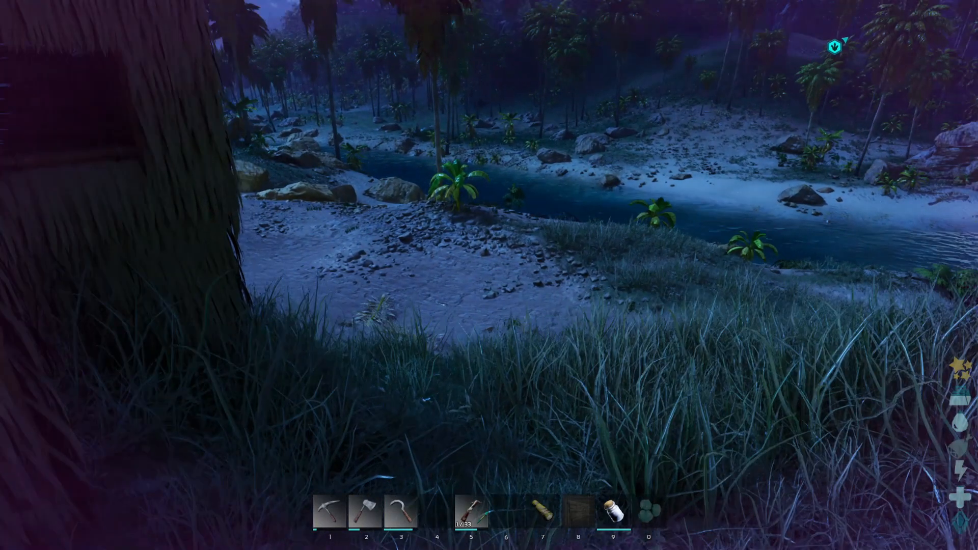
# - View the pause menu's server summary, resume, and bring up the Alt+Tab window list
pyautogui.press('Escape')
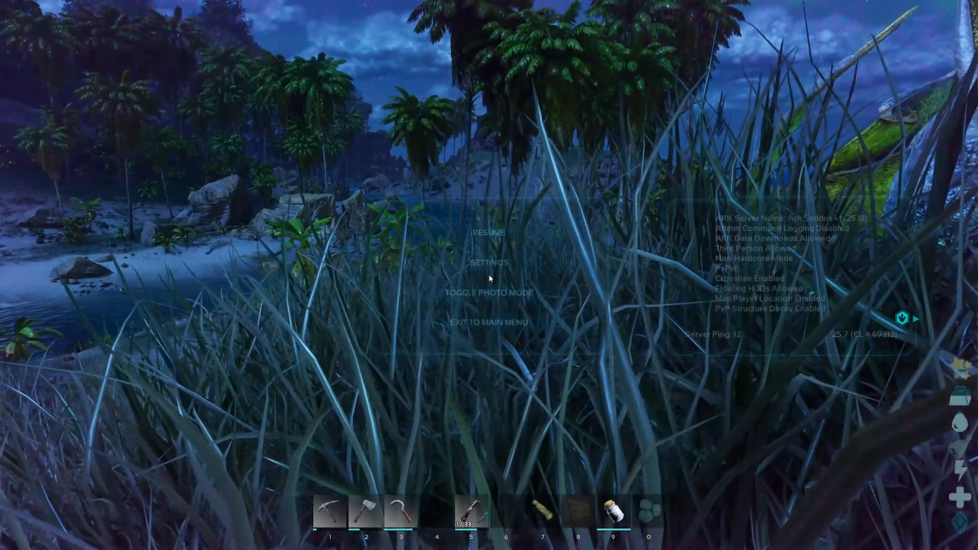
pyautogui.click(488, 233)
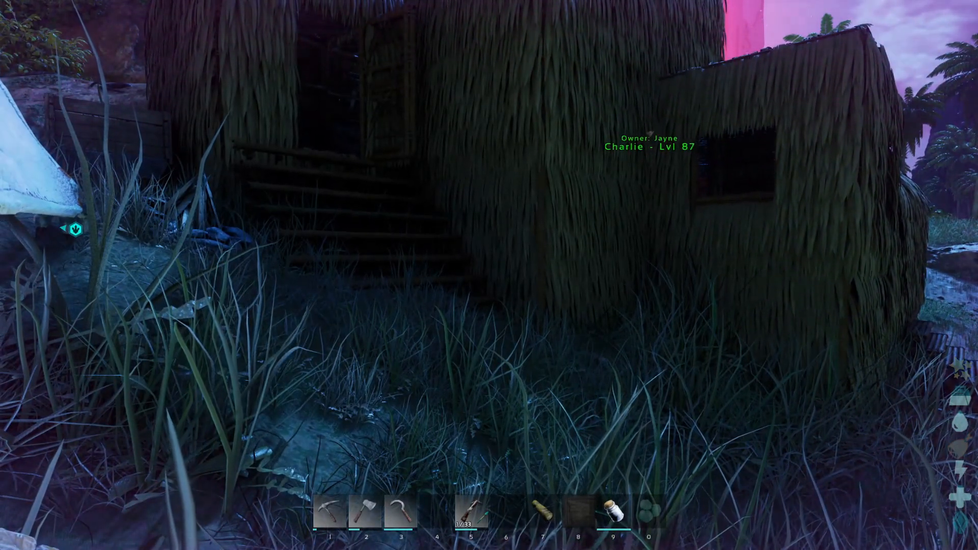
pyautogui.press('alt+tab')
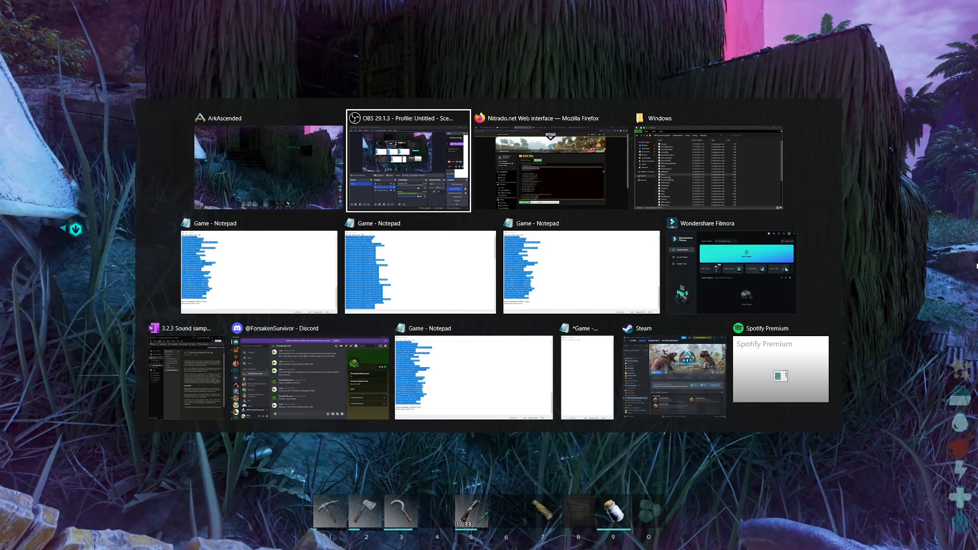